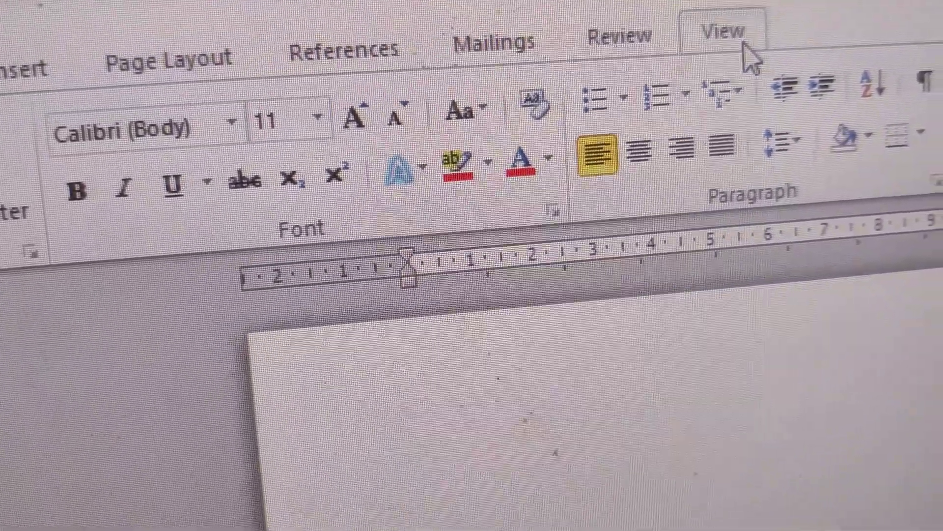
# Show the View ribbon with the window-arrangement options.
pyautogui.click(720, 33)
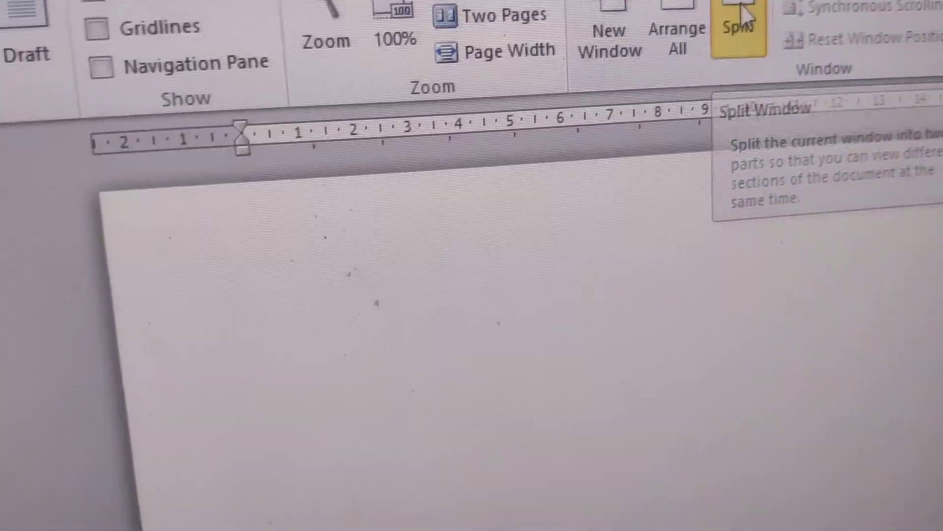
# Split the document window into two panes with the divider near the bottom.
pyautogui.click(736, 27)
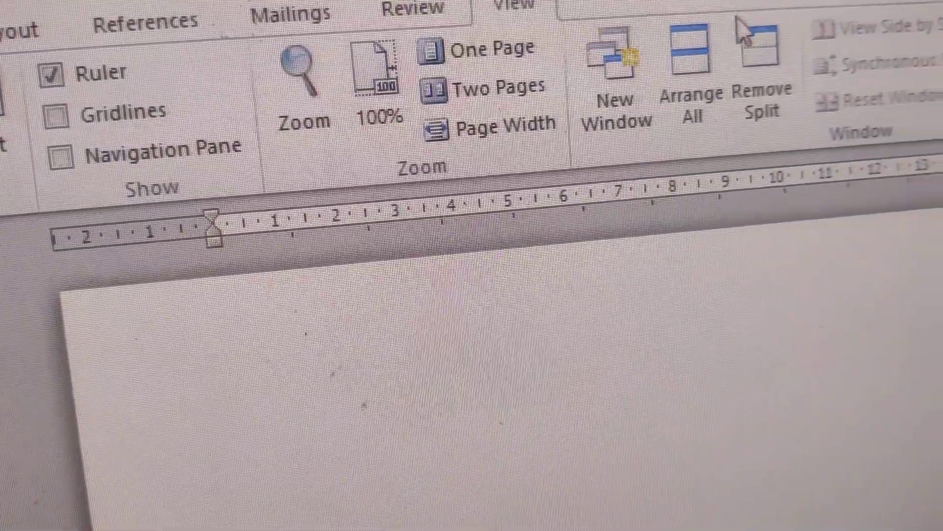
pyautogui.moveTo(655, 66)
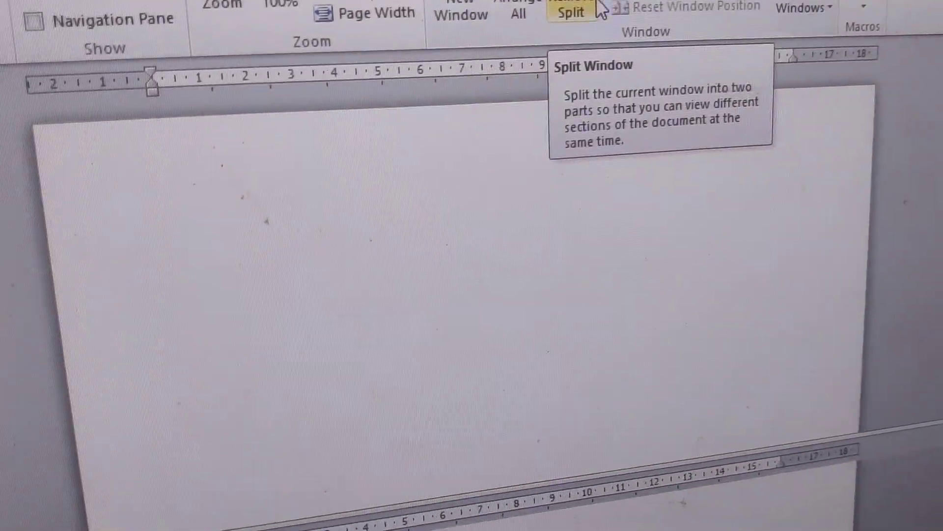
pyautogui.click(571, 12)
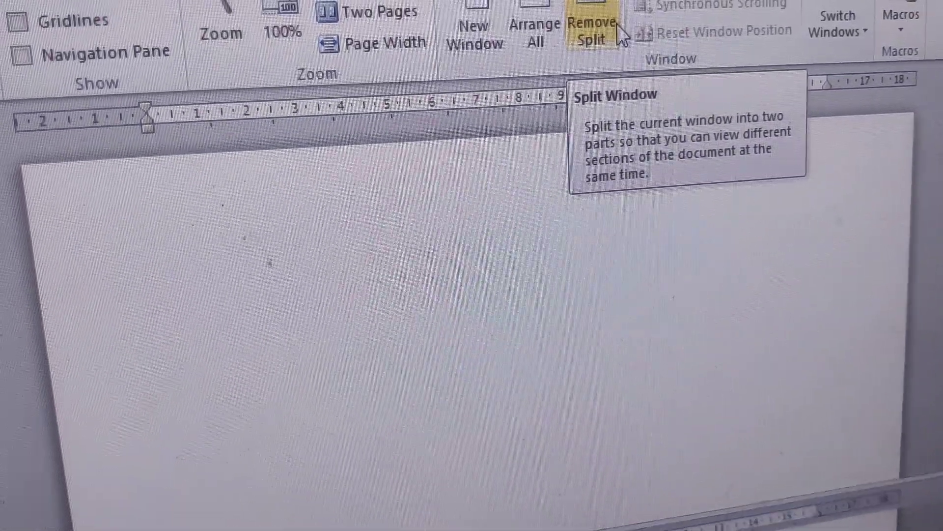